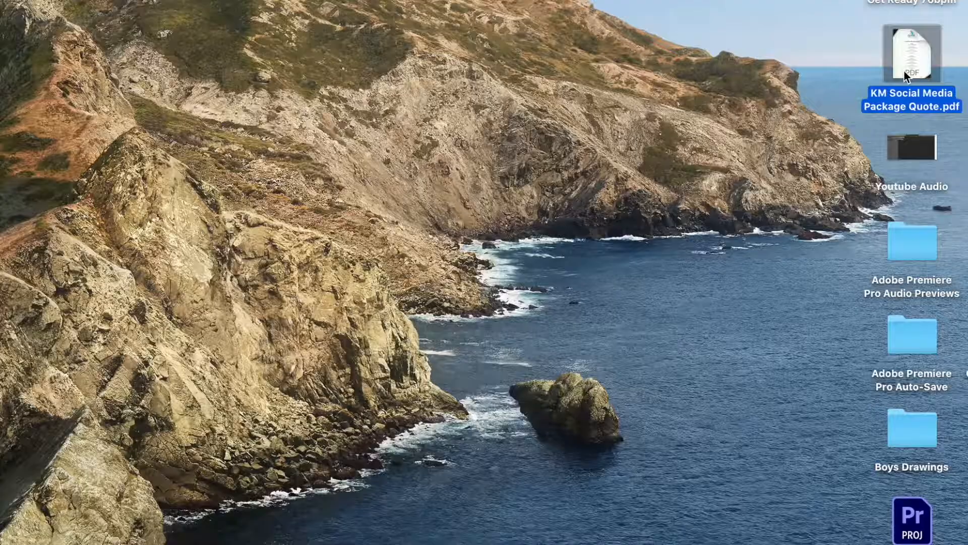
Move KM Social Media Package Quote.pdf from the desktop to the Trash via its context menu
right_click(912, 59)
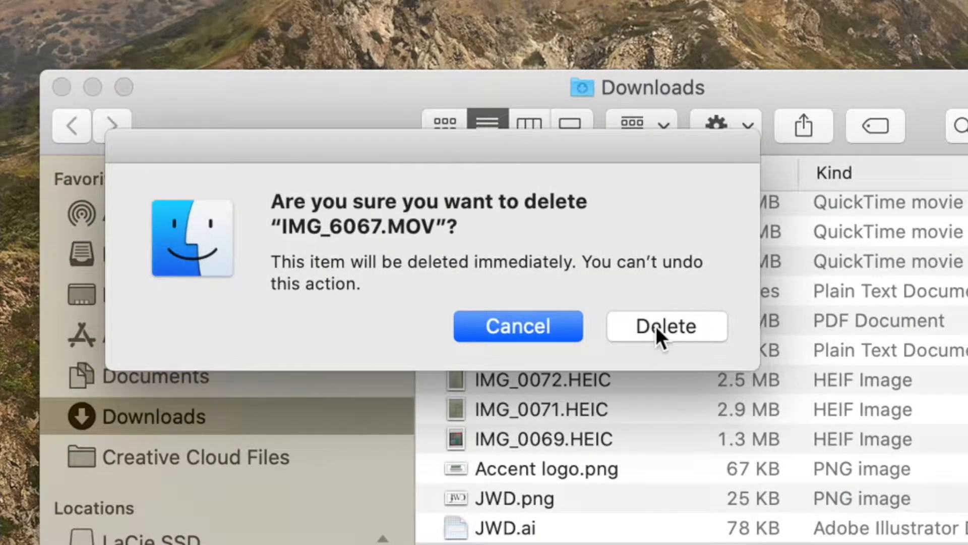
Confirm permanent deletion of IMG_6067.MOV in the warning alert
click(666, 325)
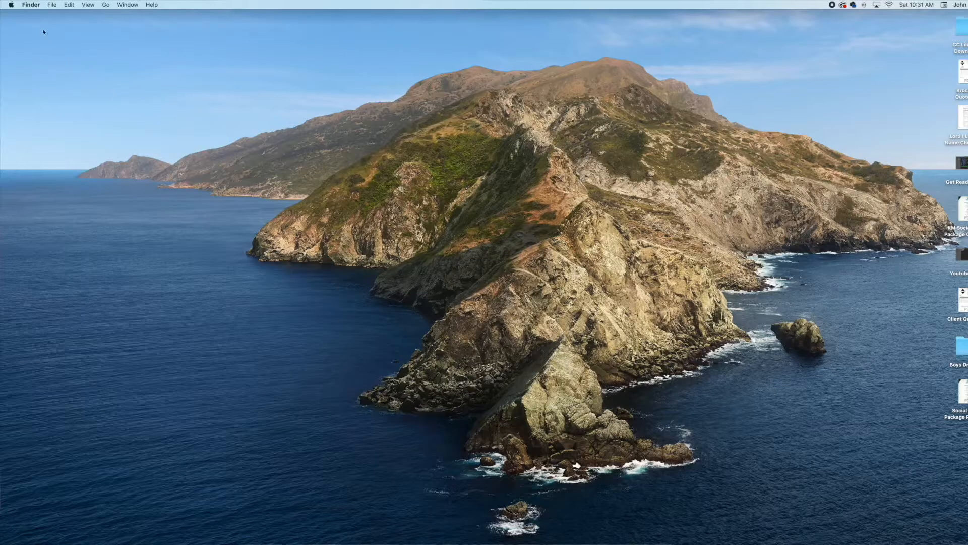
Enable 'Remove items from the Trash after 30 days' in Finder's Advanced preferences
click(30, 5)
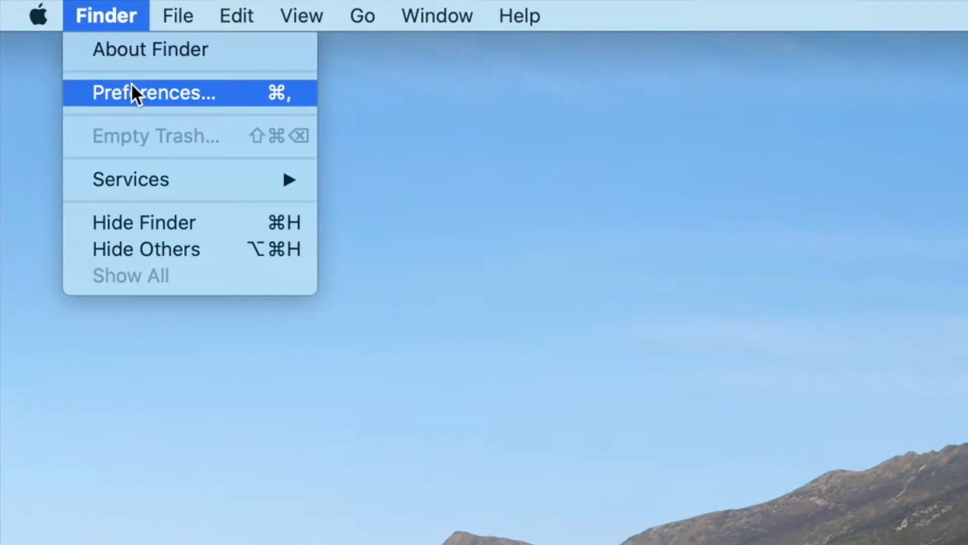
click(154, 92)
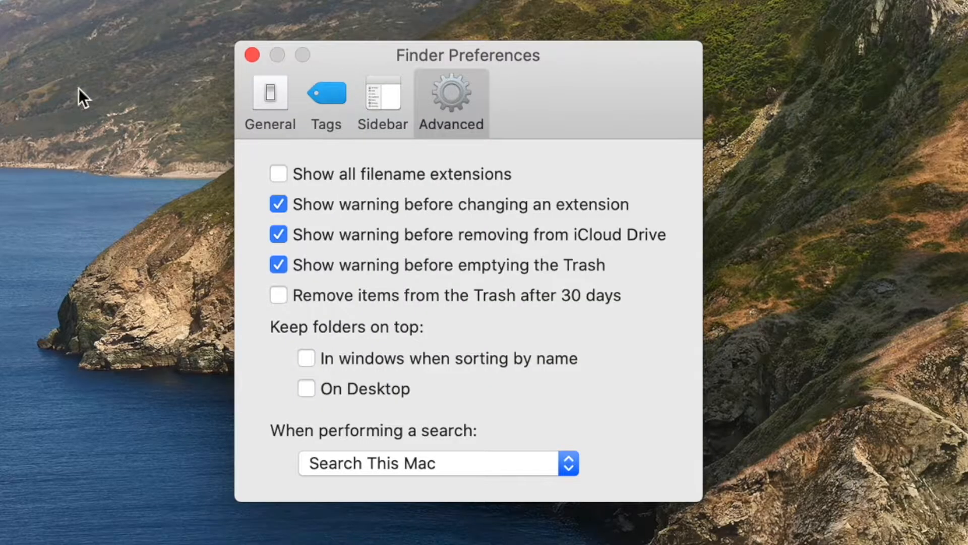
click(278, 295)
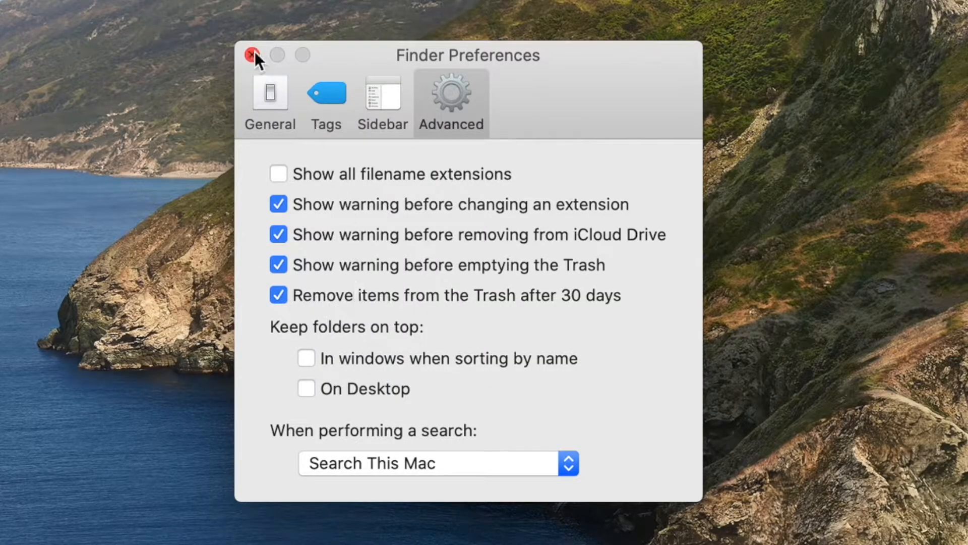
click(252, 54)
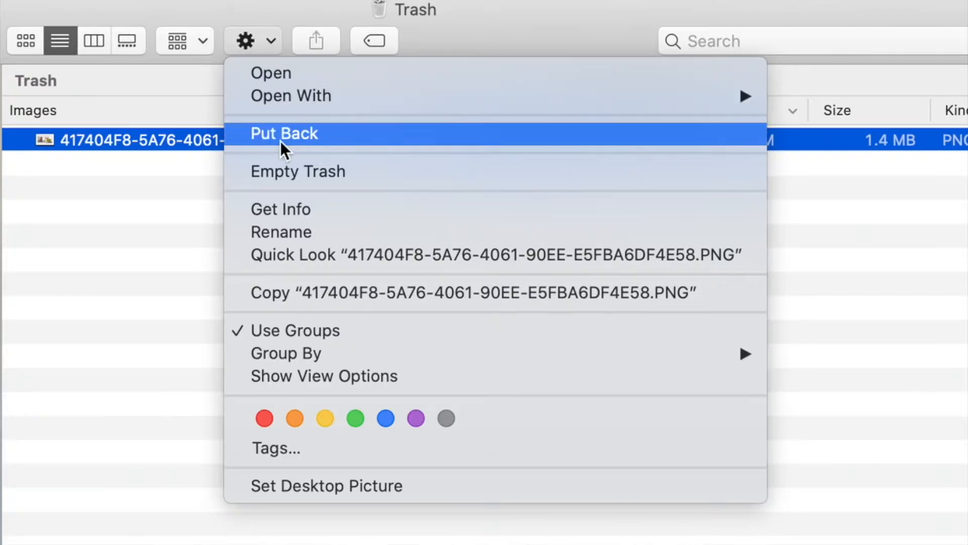
Put the PNG image back from the Trash to its original location
click(285, 133)
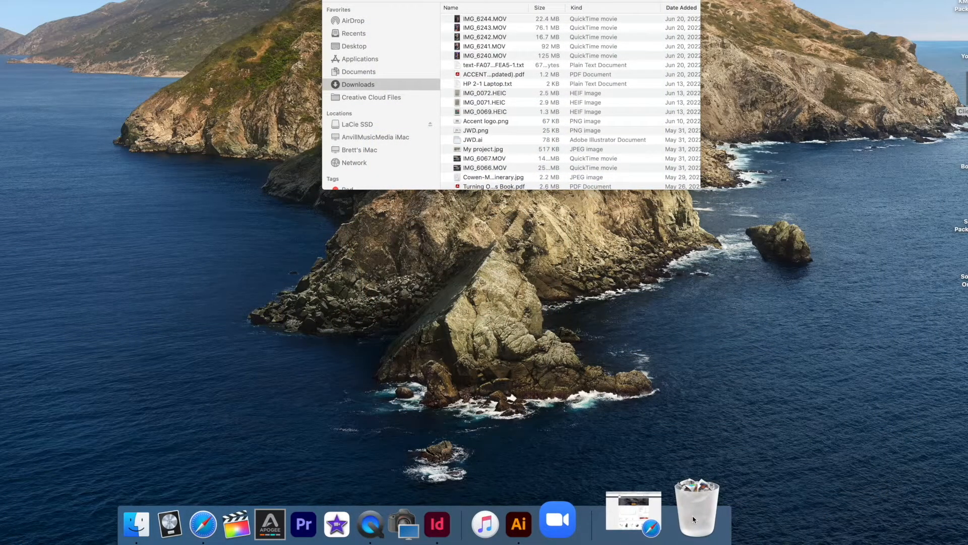
Show the Trash from the Dock and select the PNG image inside it
click(696, 518)
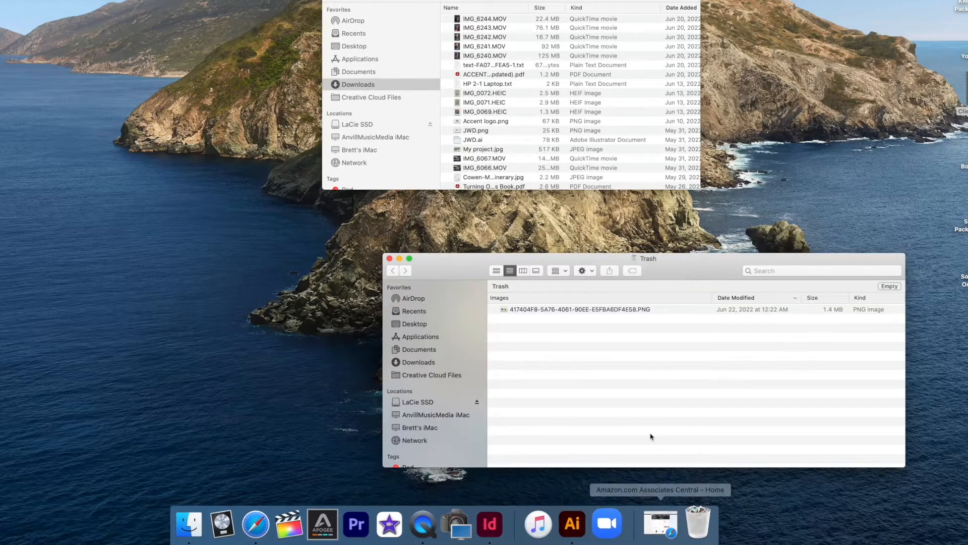
click(579, 309)
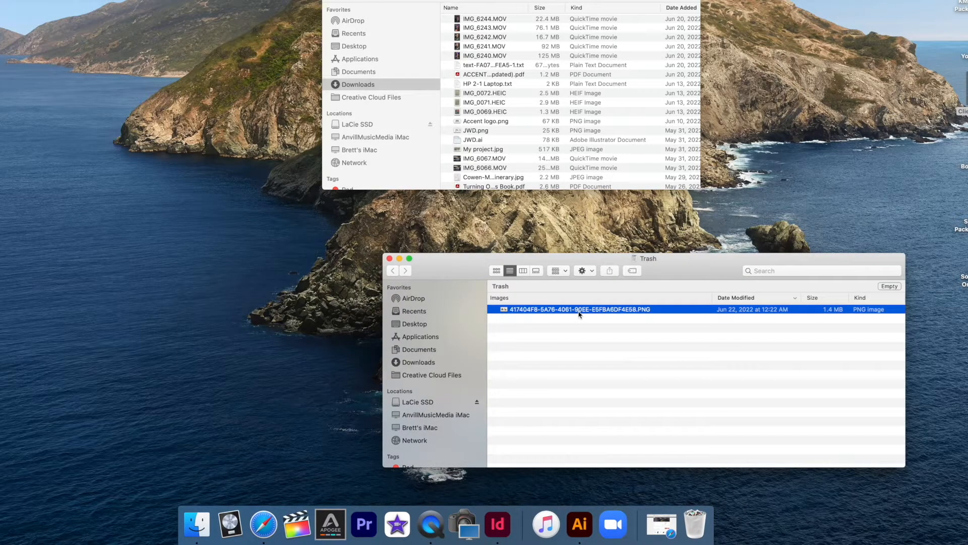